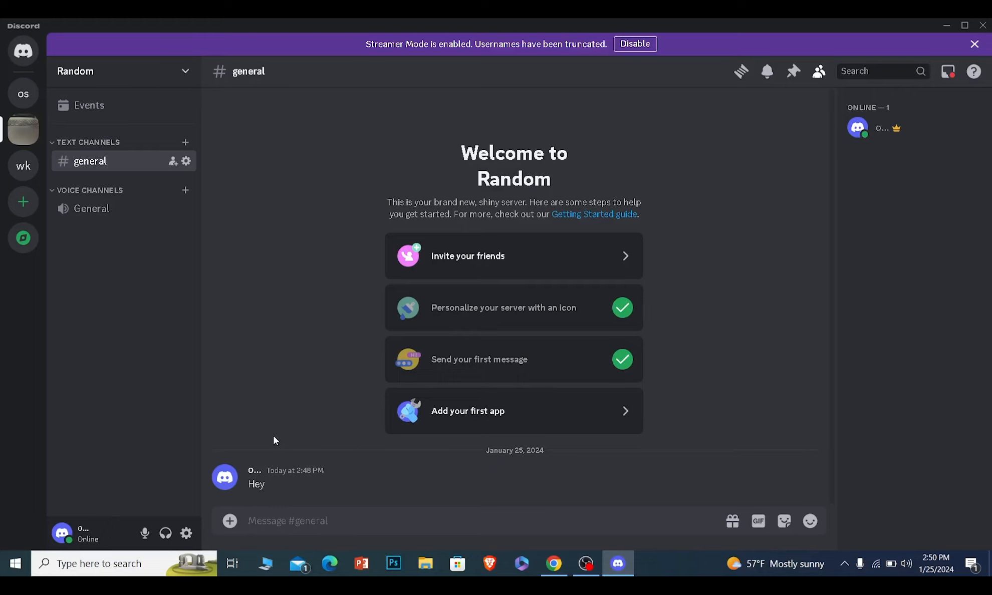
mouse_move(23, 201)
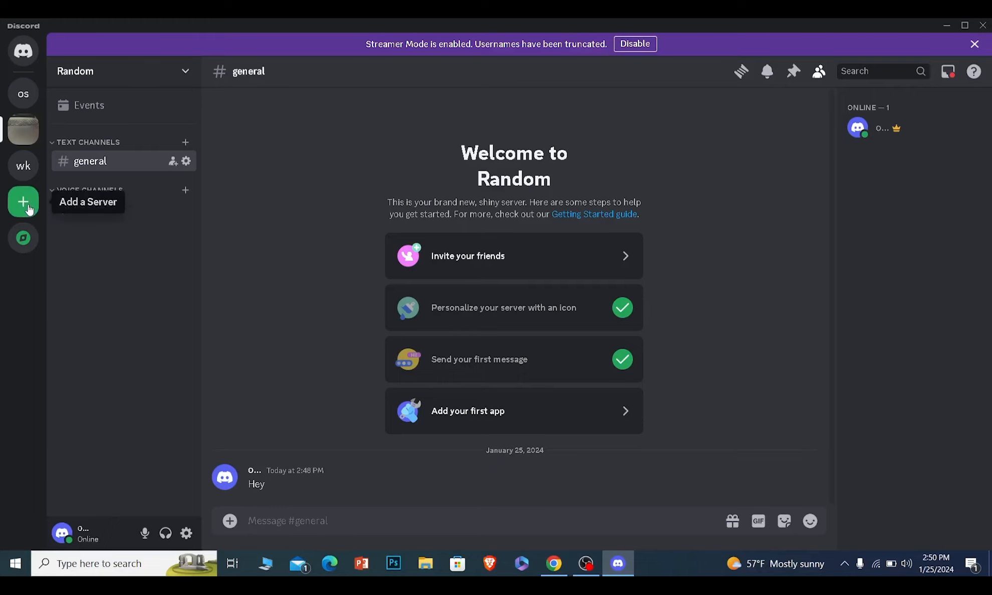
Start adding a server from the sidebar, bringing up the Create Your Server dialog.
click(23, 202)
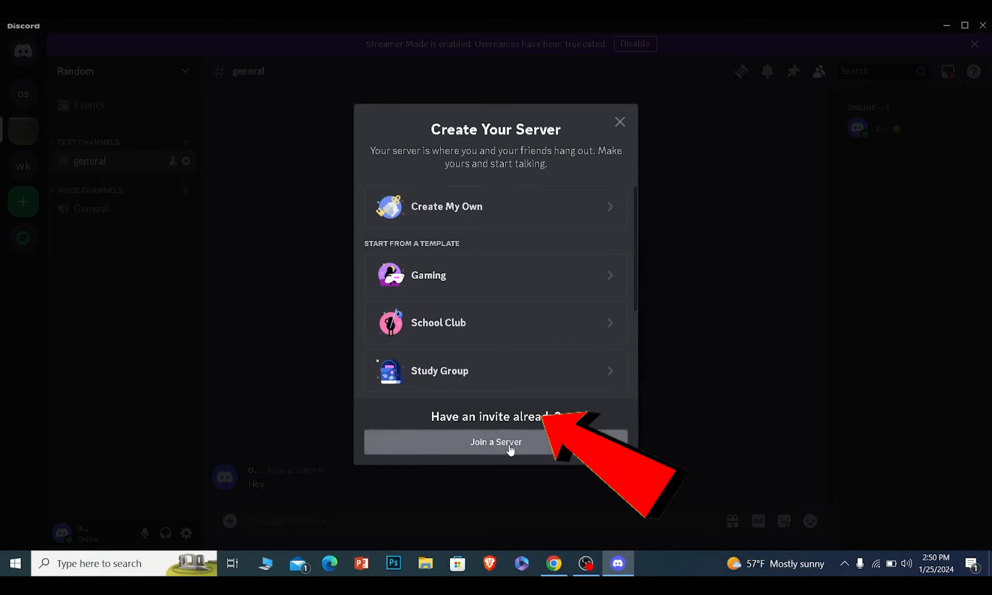
Join the Midjourney server using the invite link 'midjourney'.
click(496, 442)
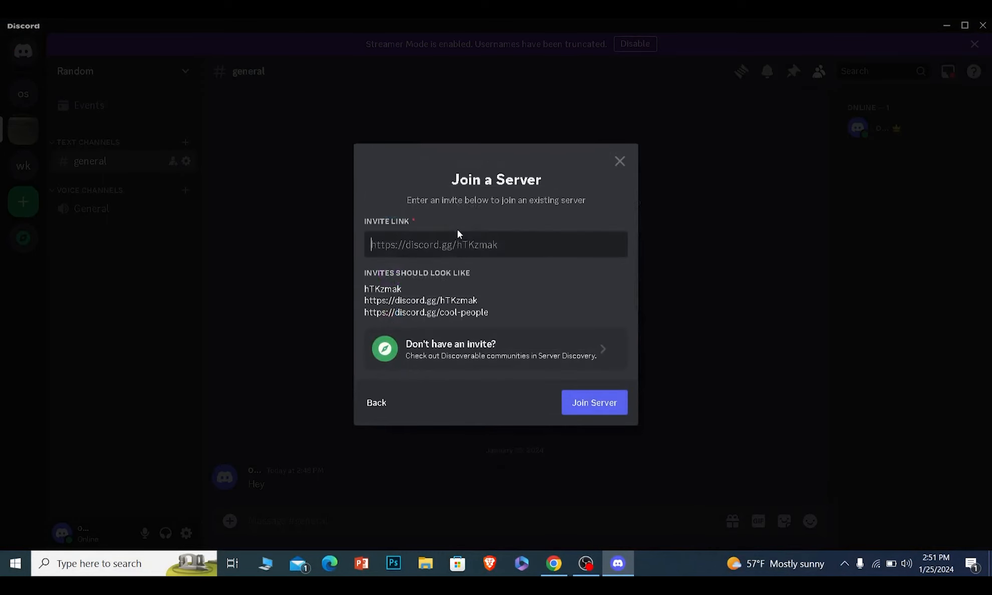
text(midjourney)
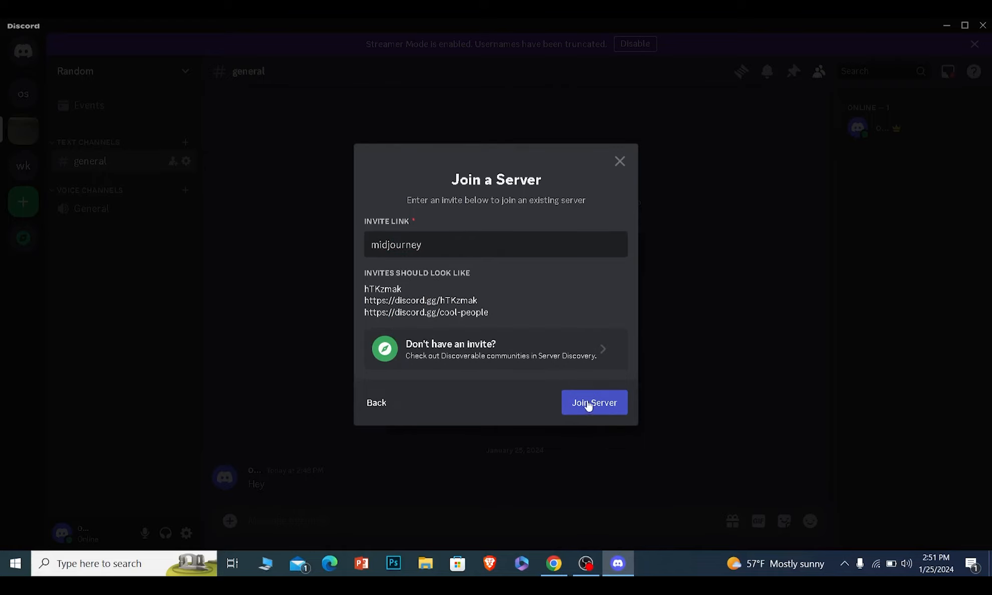
click(593, 402)
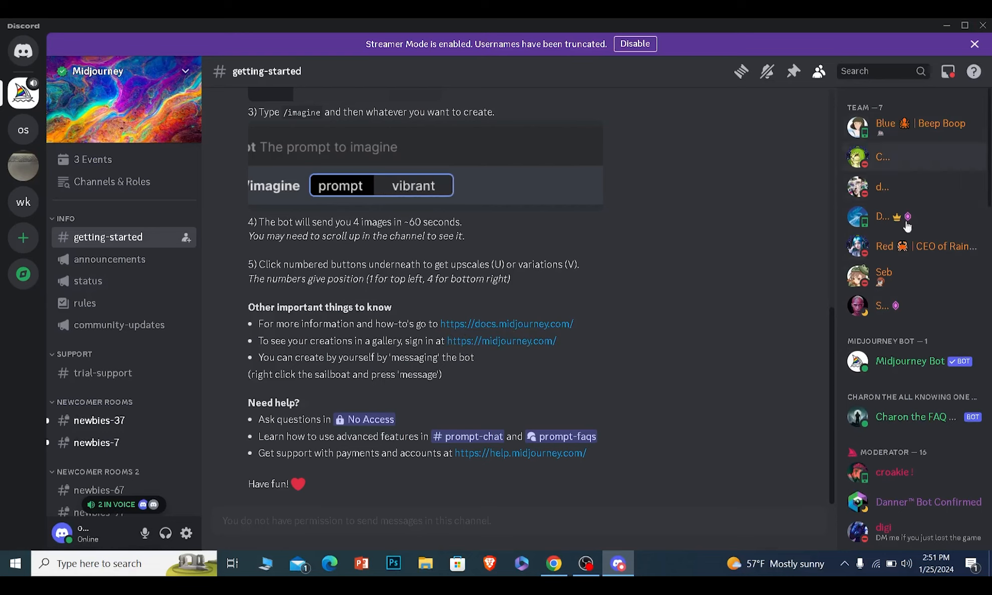
Enter 'California poppies' and bring up Midjourney Bot's full profile from the member list.
text(California popp)
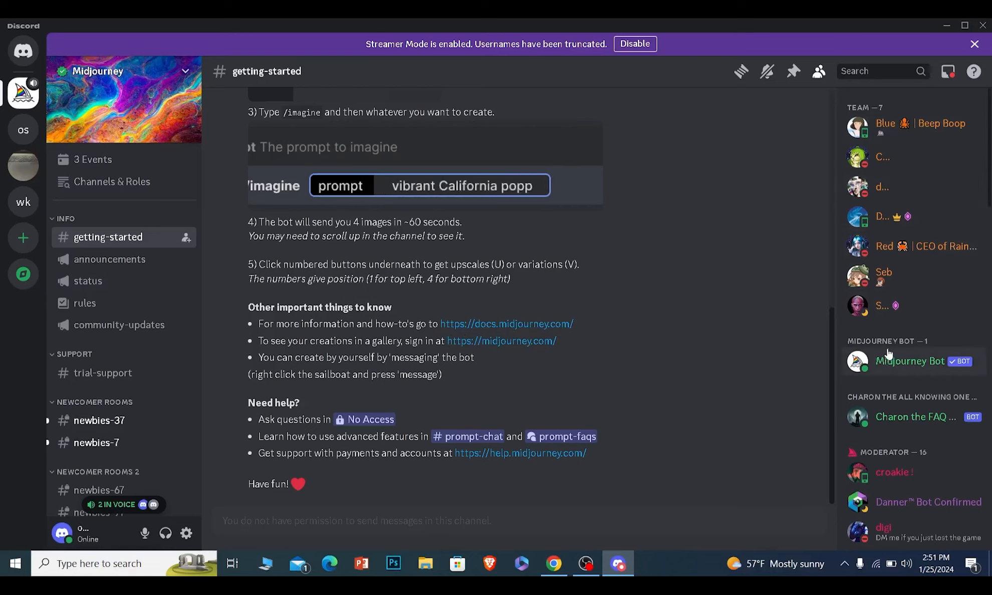
text(ies)
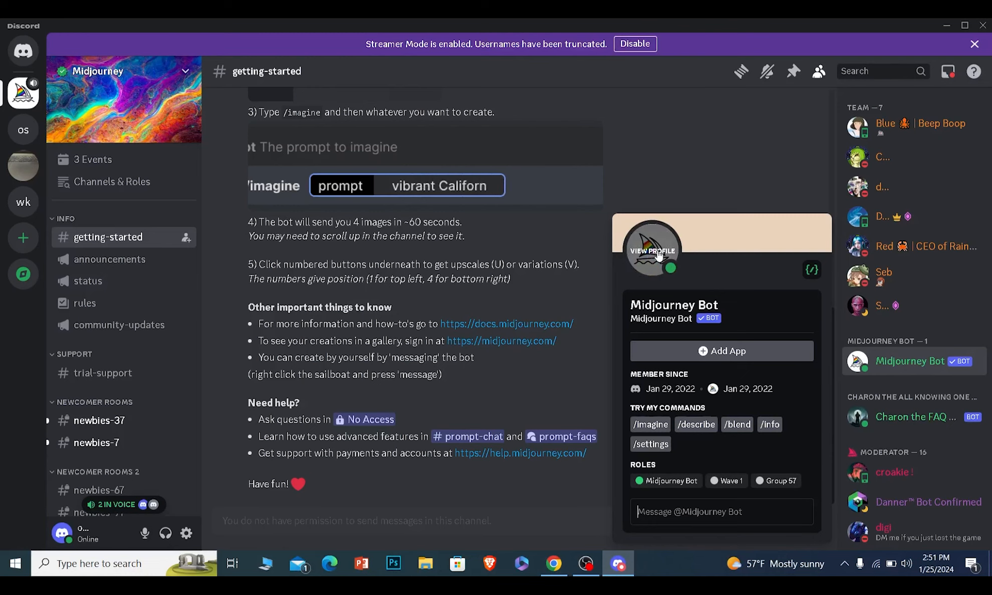
click(651, 248)
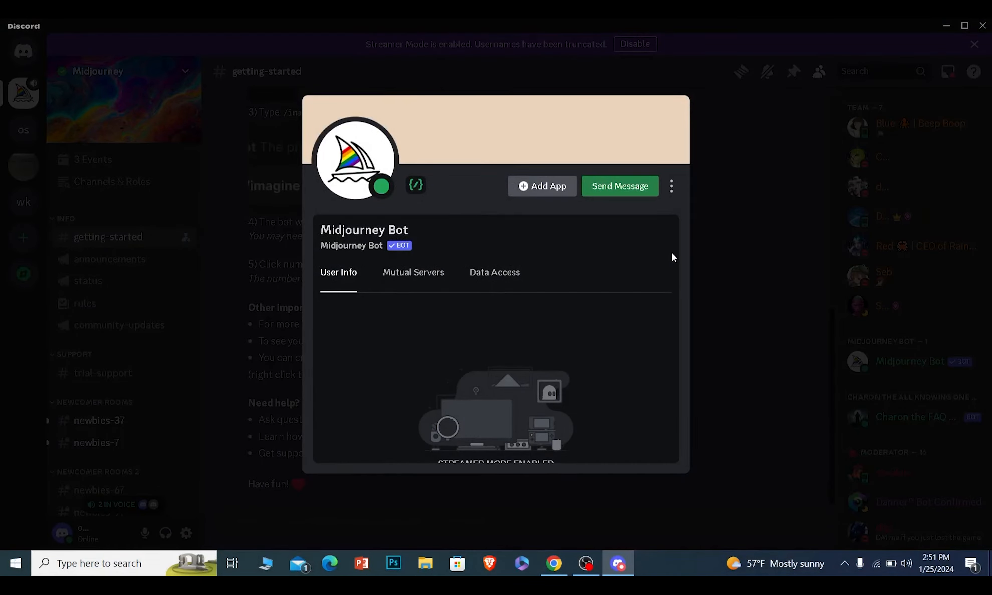
mouse_move(541, 186)
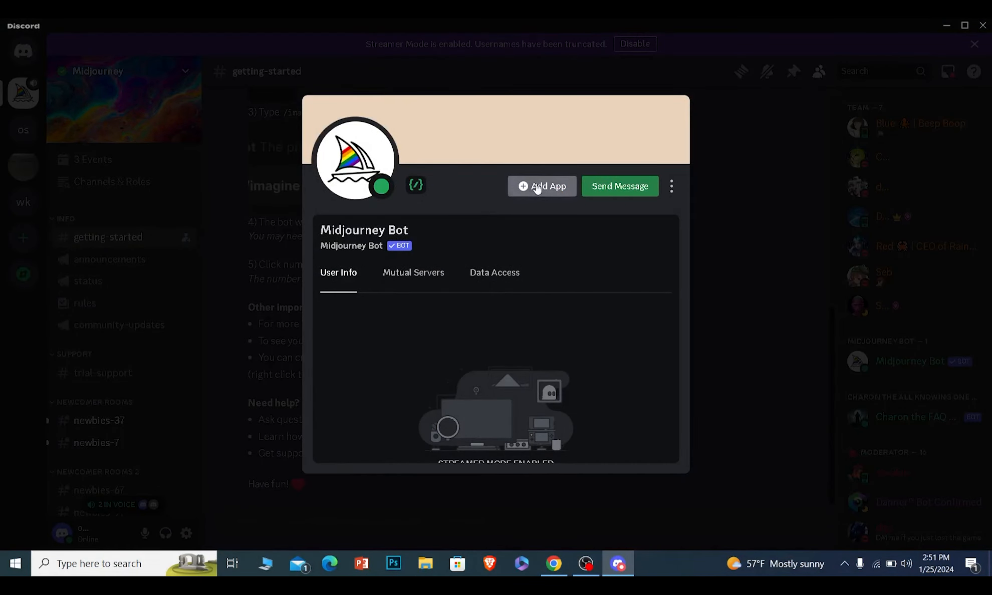
Add Midjourney Bot as an app to the Random server and proceed to its permission list.
click(543, 186)
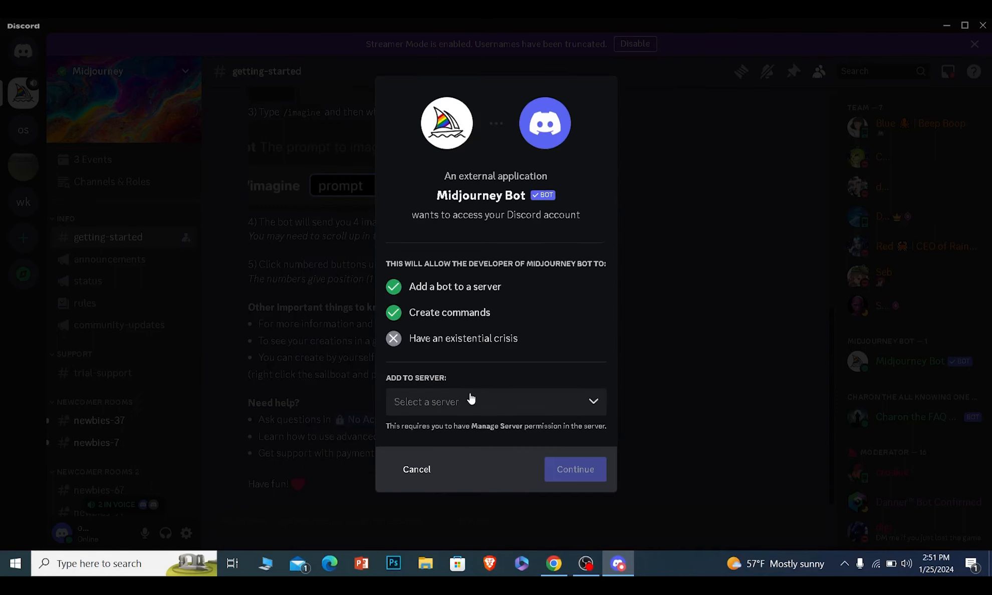
click(496, 401)
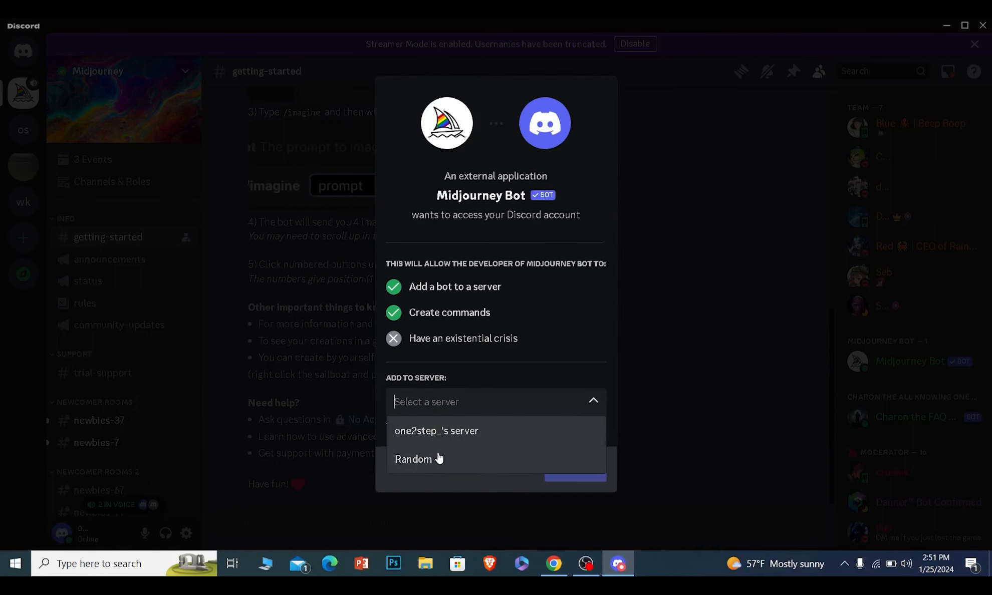
click(412, 459)
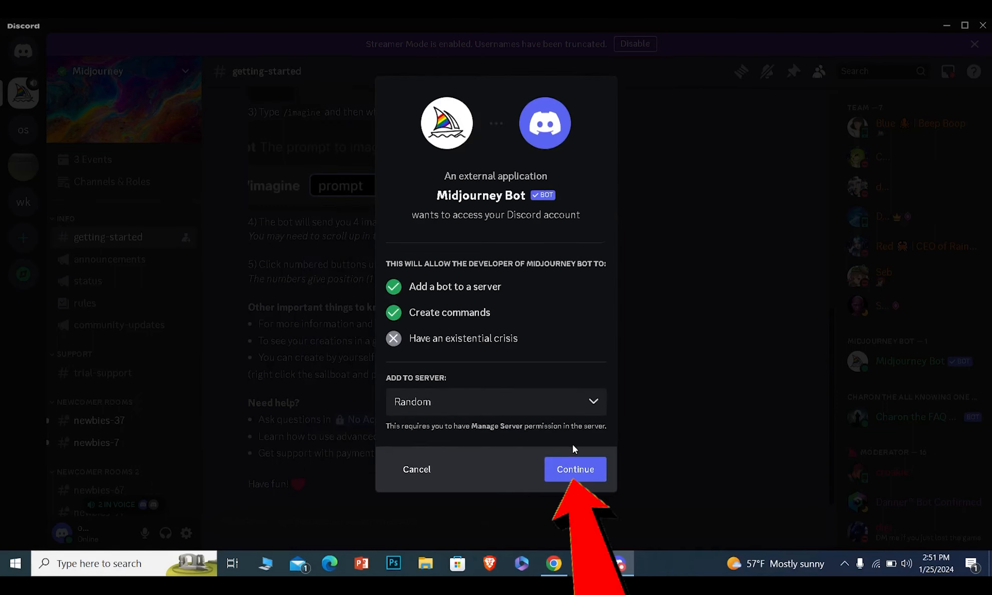
click(574, 469)
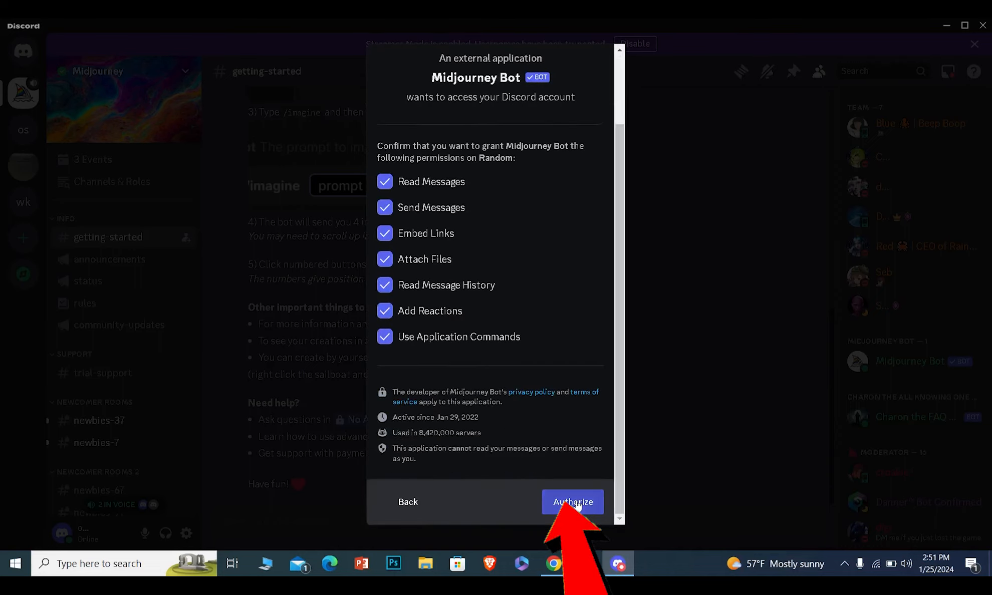
Authorize Midjourney Bot on Random, pass the hCaptcha check, and reach the Success dialog.
click(571, 502)
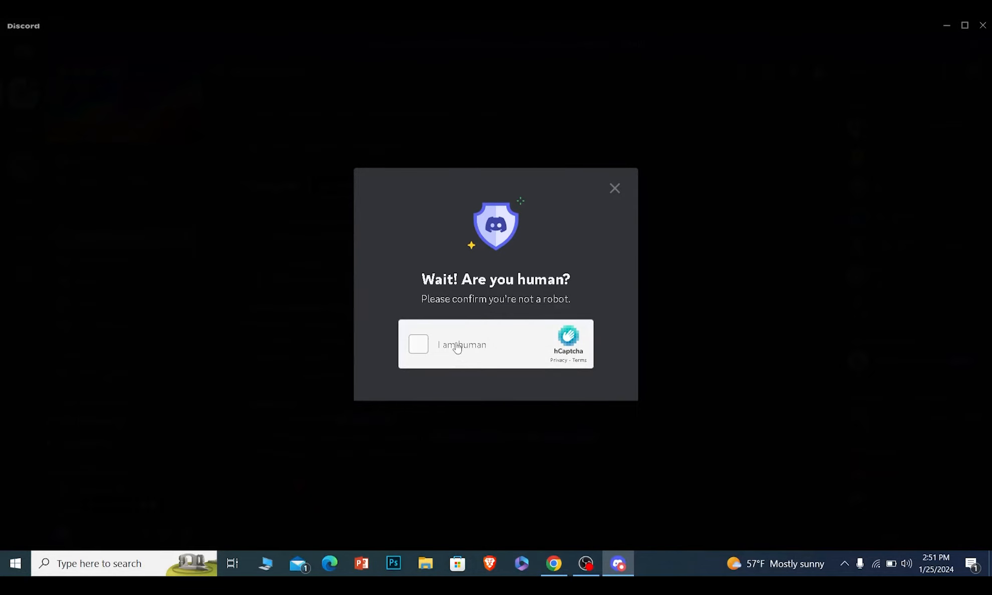
click(418, 344)
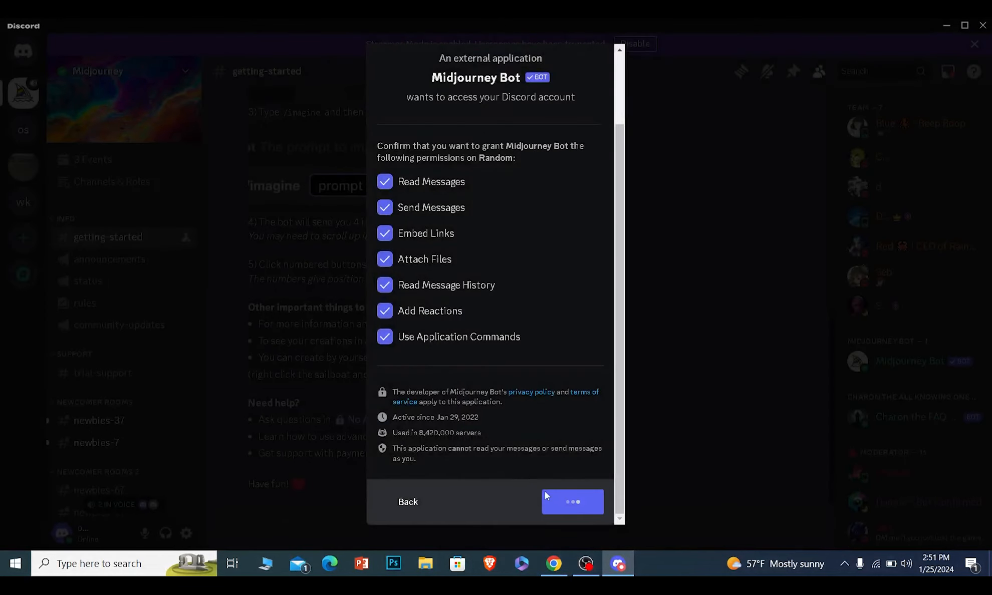
click(571, 502)
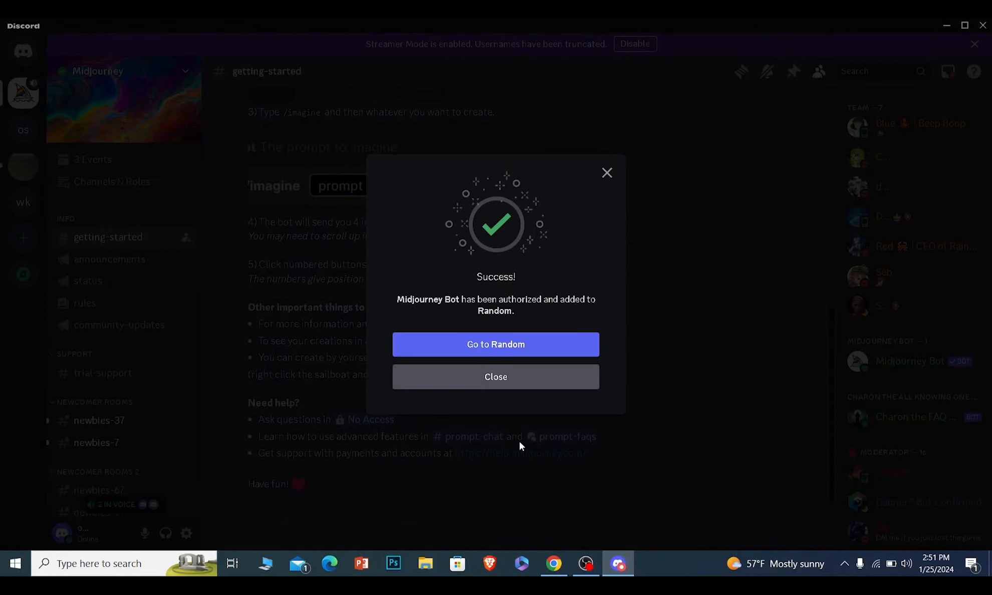